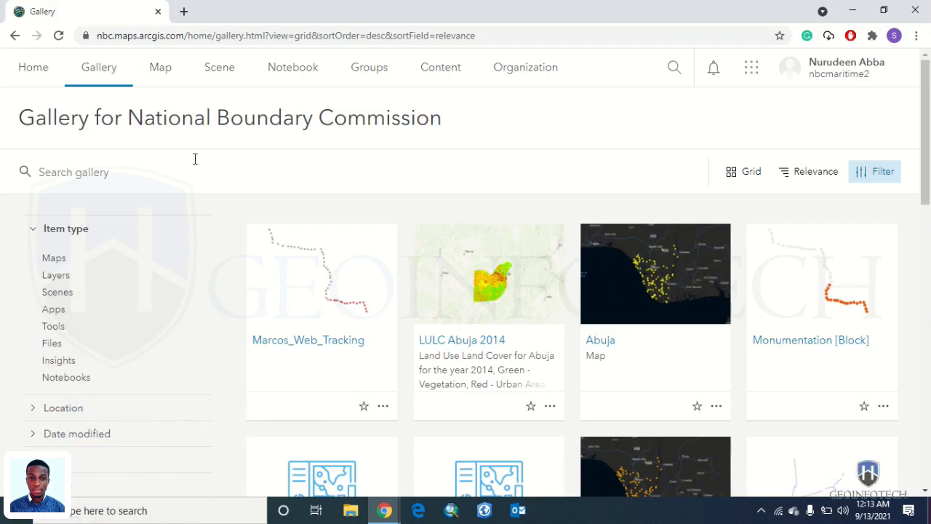
pyautogui.moveTo(467, 123)
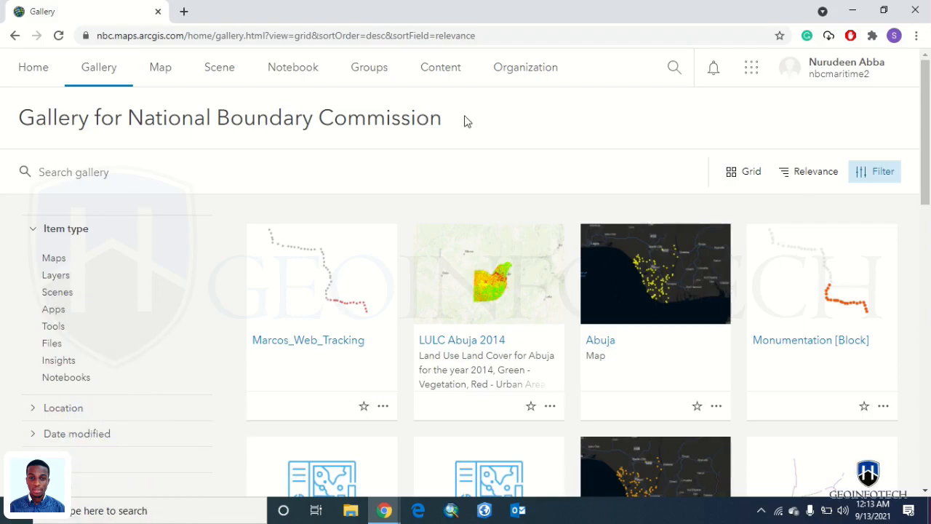
# Step: Leave the Gallery for Content, then the National Boundary Commission organization overview
pyautogui.click(440, 67)
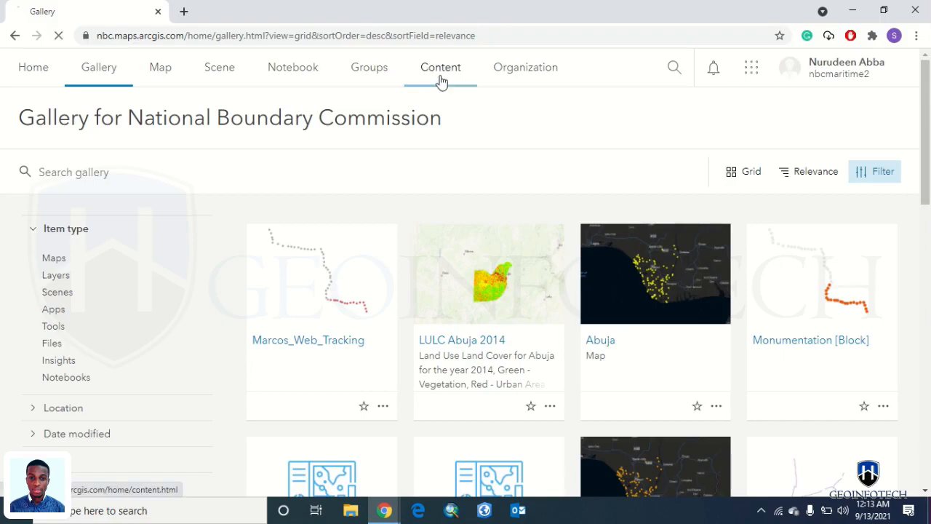
pyautogui.click(439, 67)
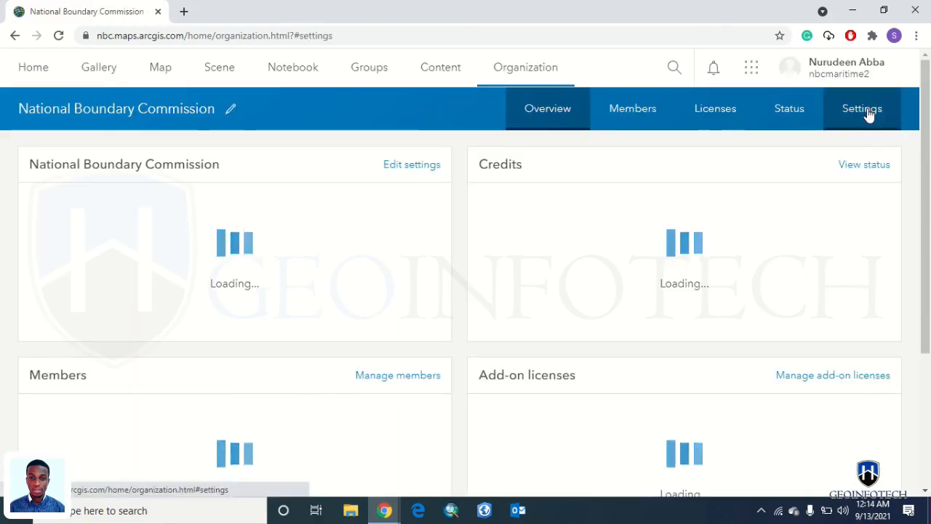
# Step: Show the organization's Security settings and confirm members can share content publicly
pyautogui.click(861, 108)
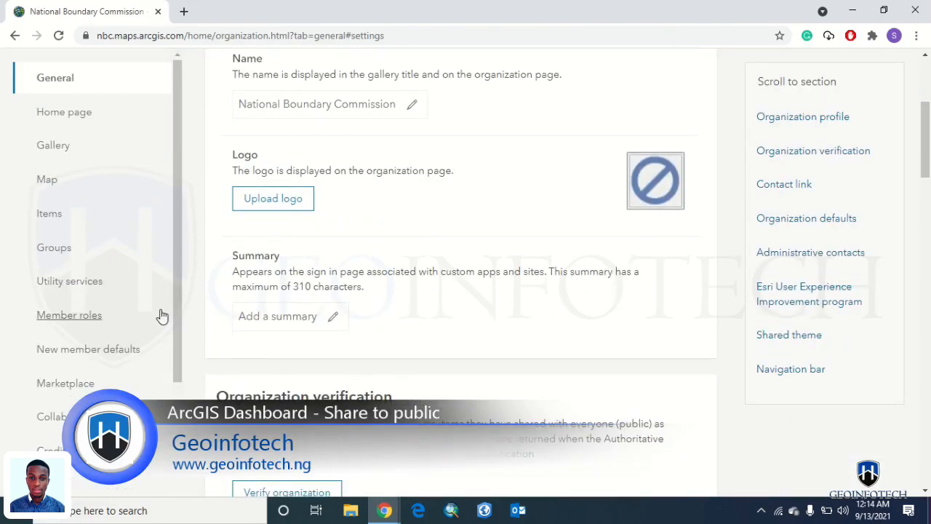
pyautogui.scroll(-3)
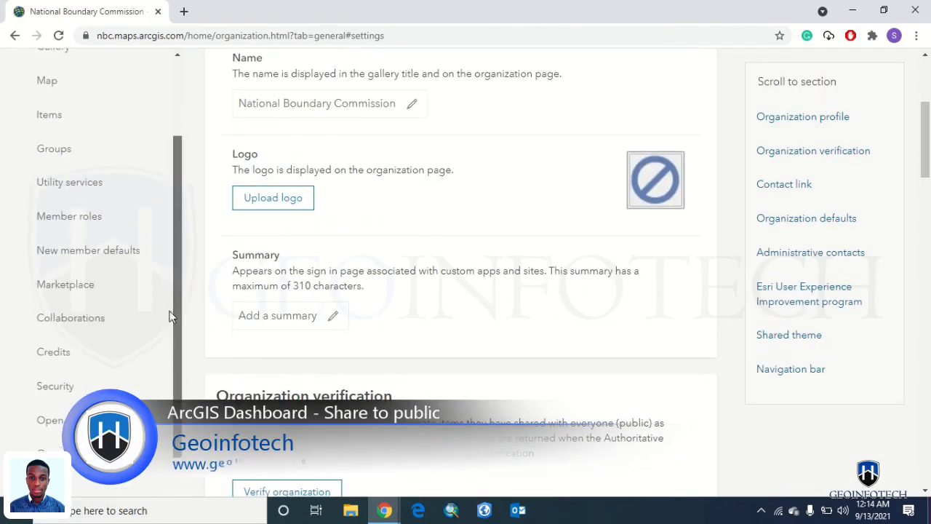
pyautogui.click(55, 386)
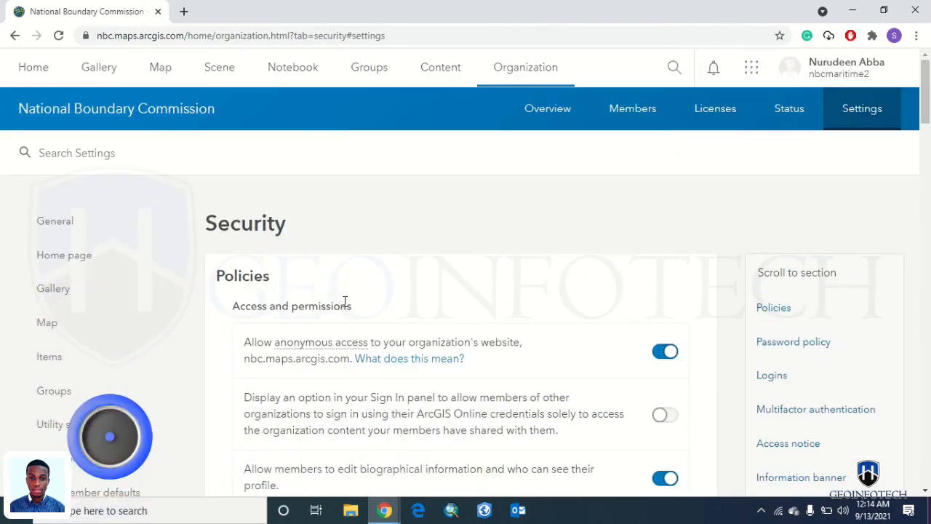
pyautogui.scroll(-3)
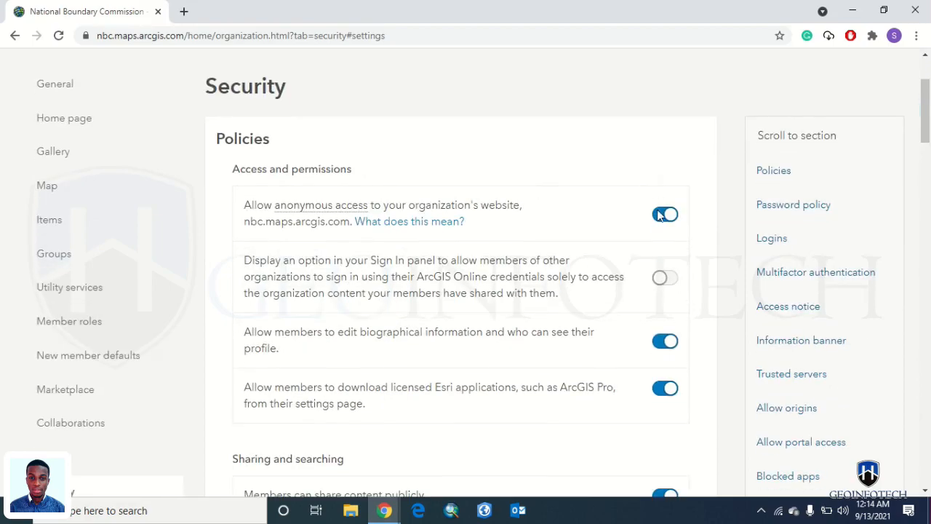
pyautogui.scroll(-3)
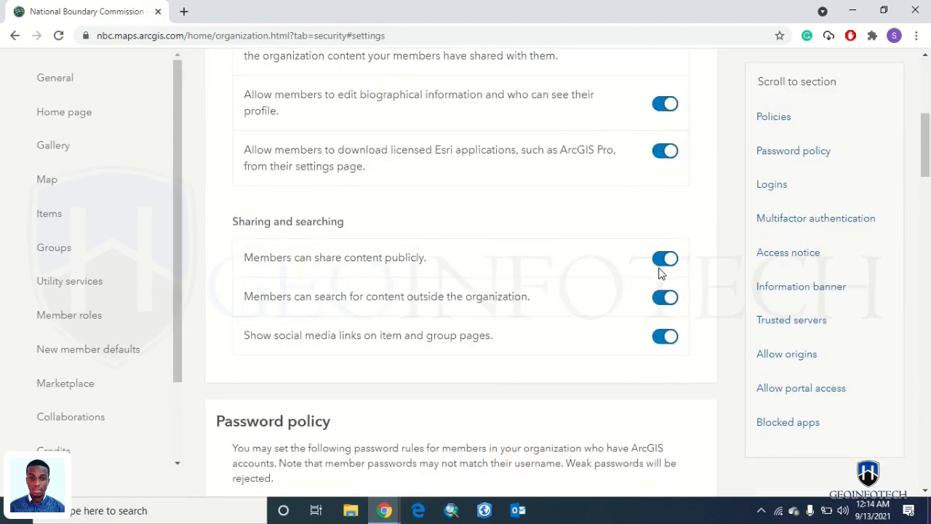
pyautogui.scroll(3)
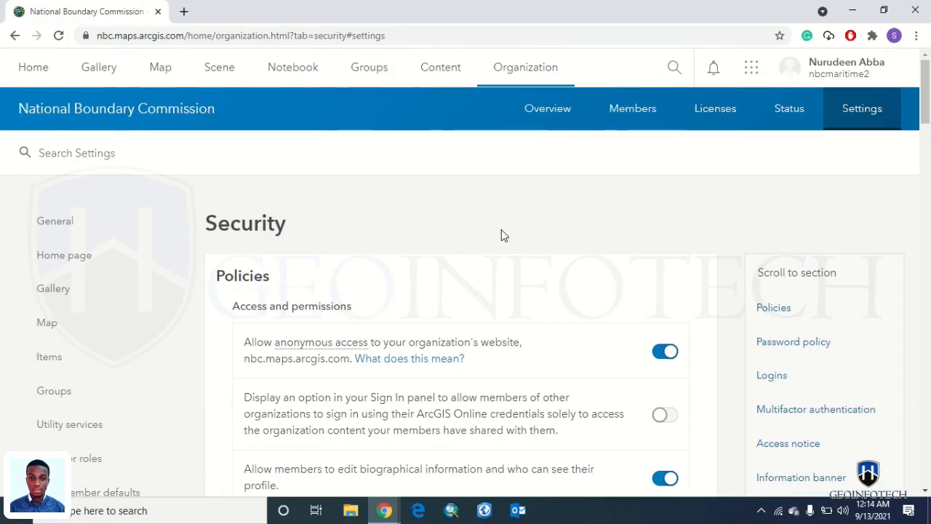
pyautogui.moveTo(439, 67)
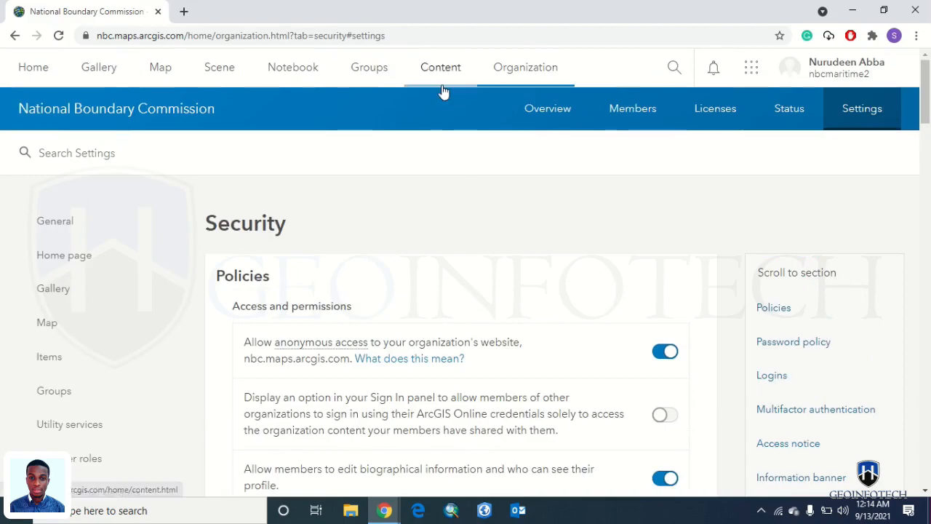
# Step: Show the Survey 123 folder in My Content listing the Crime Report dashboards and web map
pyautogui.click(439, 66)
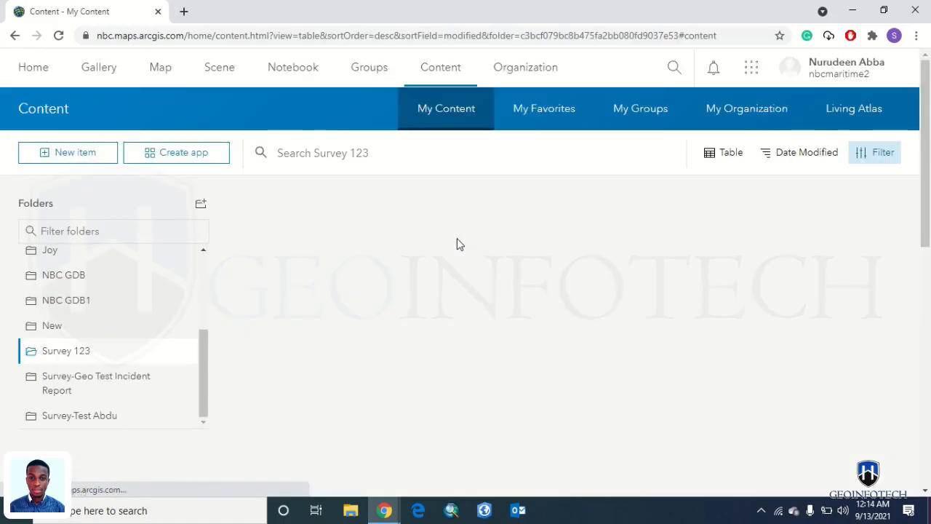
pyautogui.click(66, 349)
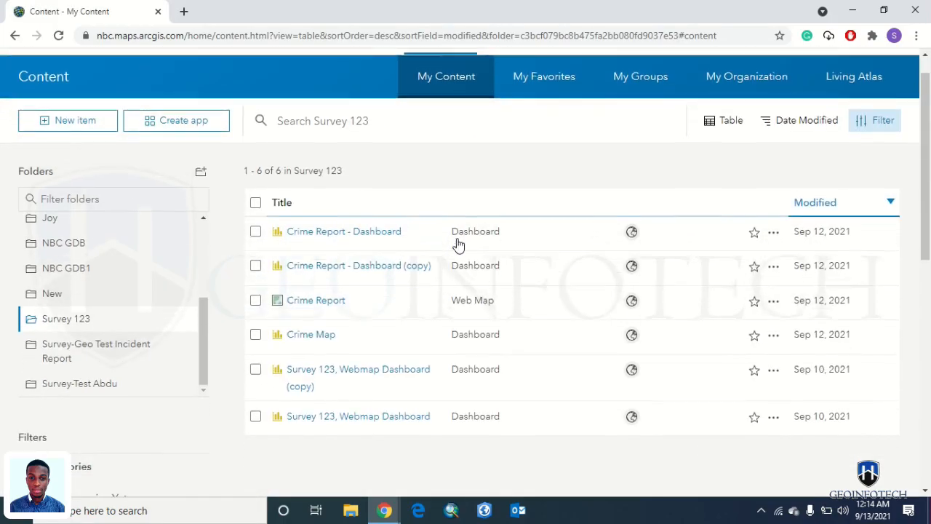
pyautogui.scroll(-3)
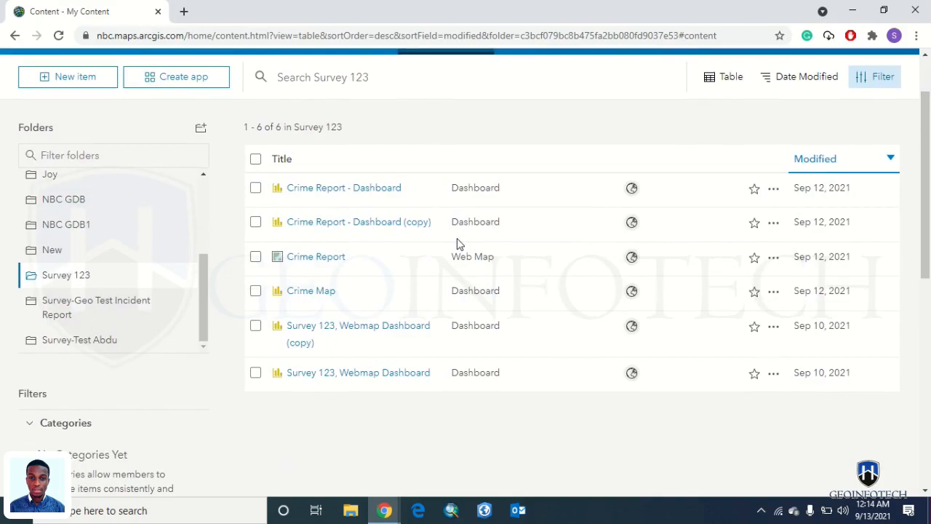
pyautogui.moveTo(631, 187)
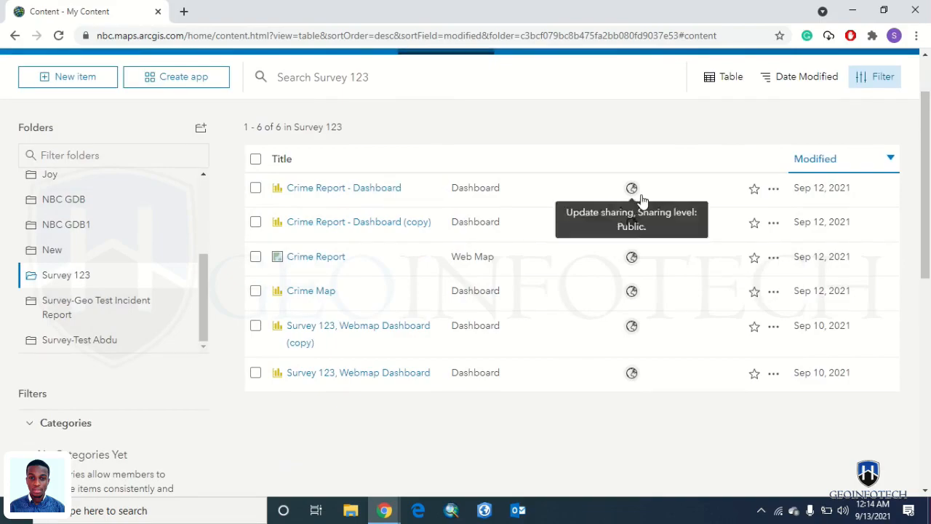
pyautogui.moveTo(632, 221)
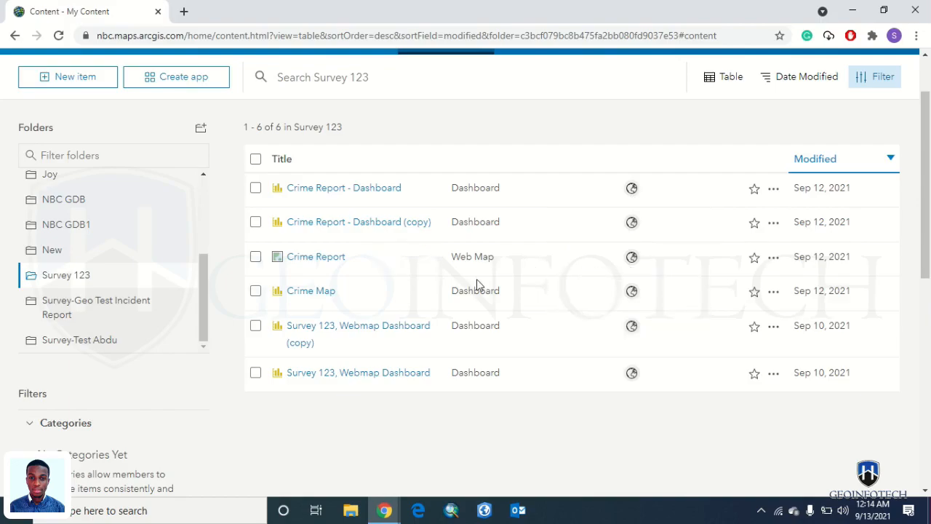
pyautogui.moveTo(344, 187)
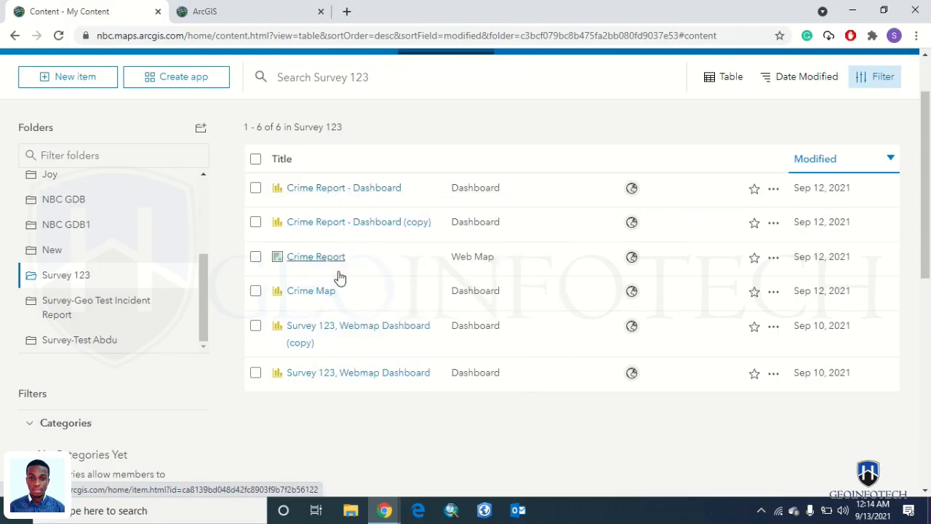
# Step: Reach the Crime Report - Dashboard item page and view the dashboard itself
pyautogui.click(316, 256)
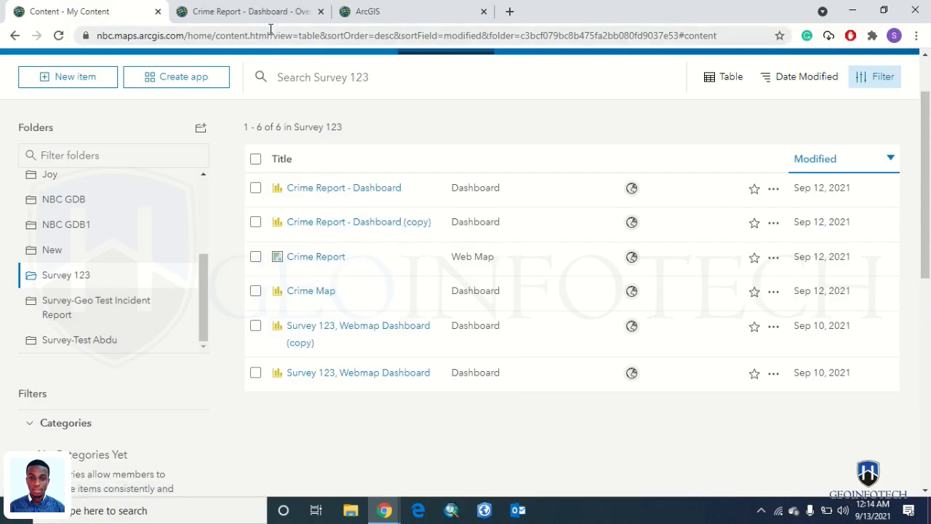
pyautogui.click(344, 186)
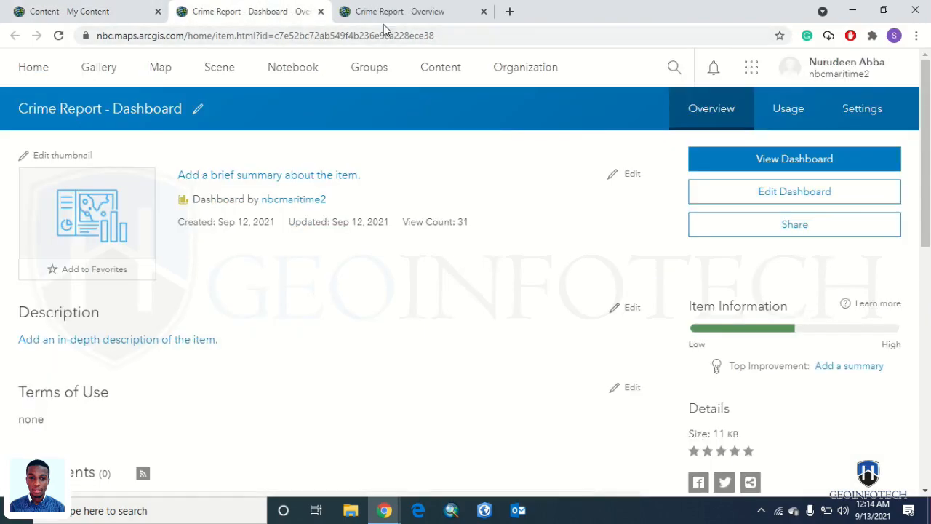
pyautogui.moveTo(262, 26)
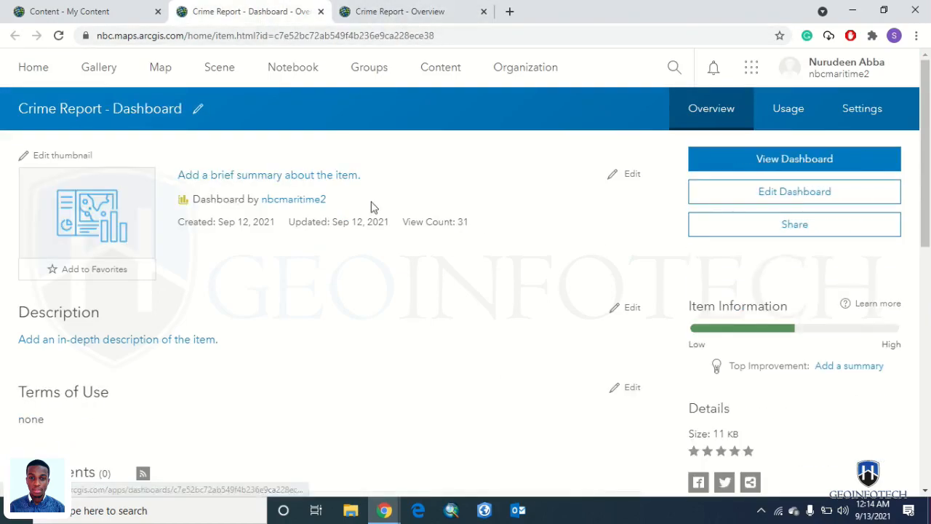
pyautogui.moveTo(794, 158)
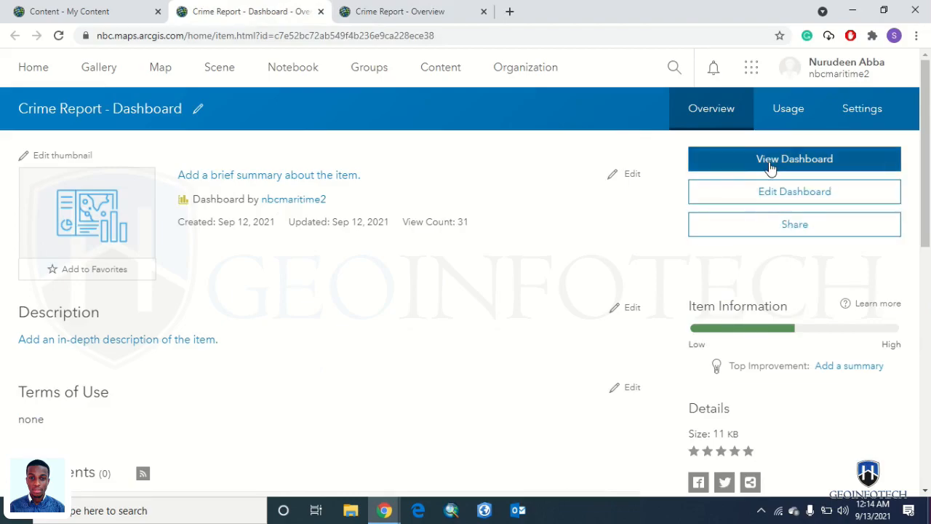
pyautogui.click(794, 159)
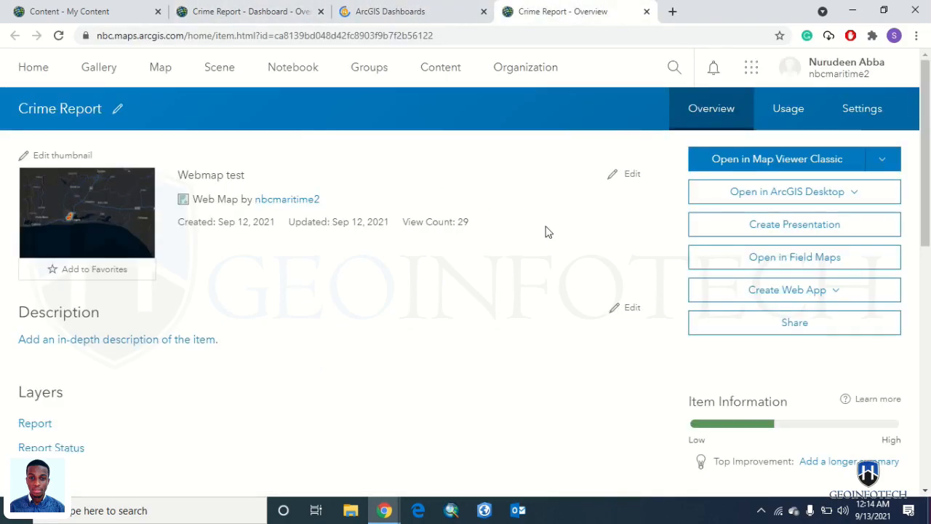
# Step: View the Crime Report web map in Map Viewer Classic with a Murder incident's news and attachment shown
pyautogui.click(777, 159)
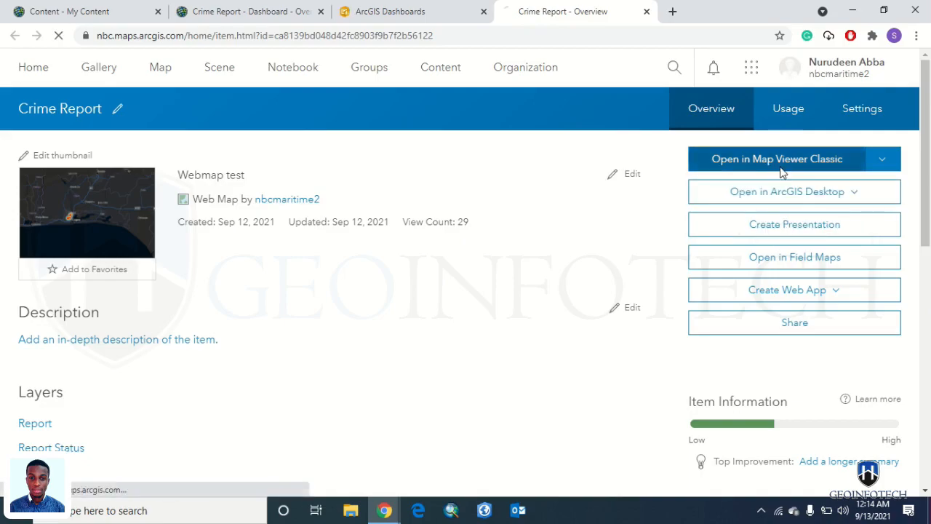
pyautogui.click(777, 158)
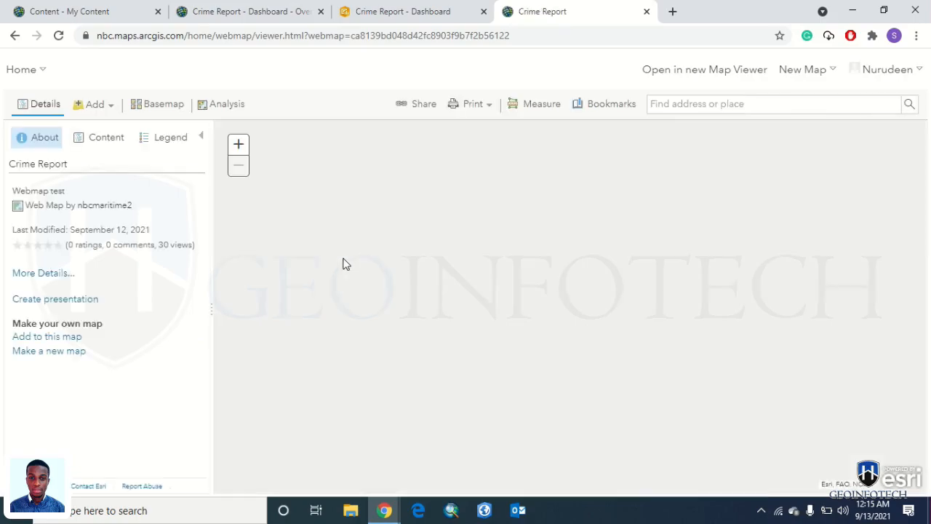
pyautogui.click(105, 137)
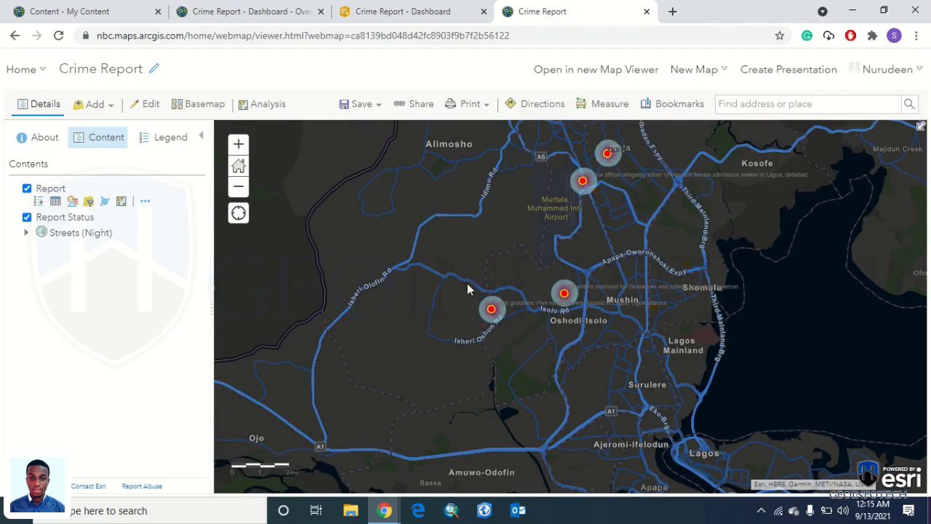
pyautogui.moveTo(466, 276)
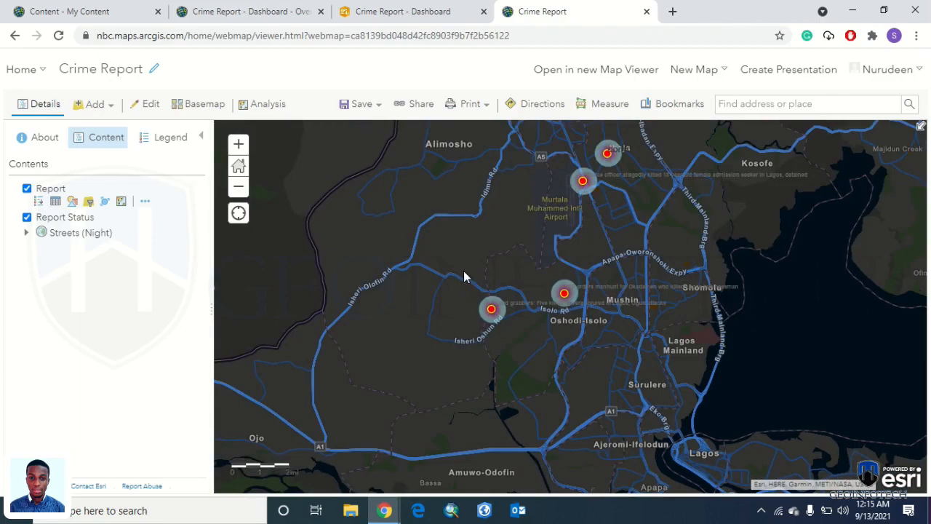
pyautogui.moveTo(468, 282)
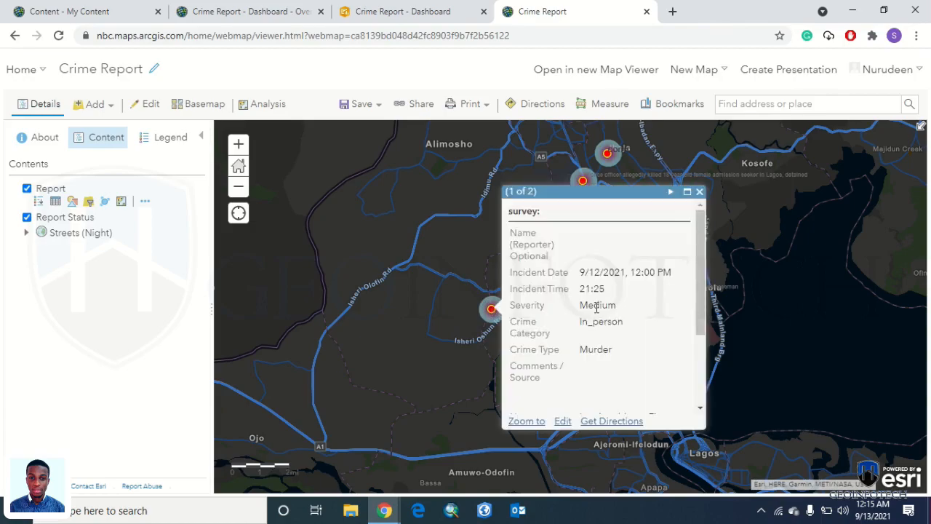
pyautogui.moveTo(610, 298)
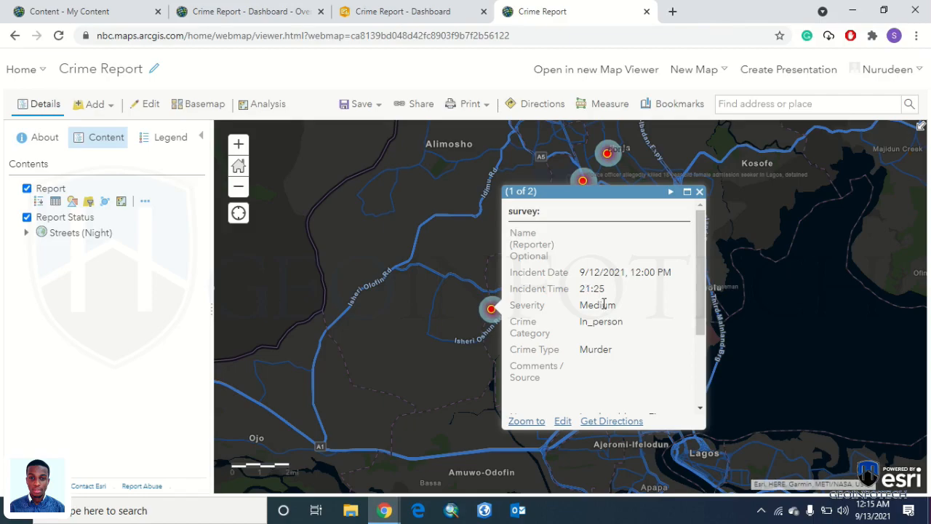
pyautogui.scroll(-3)
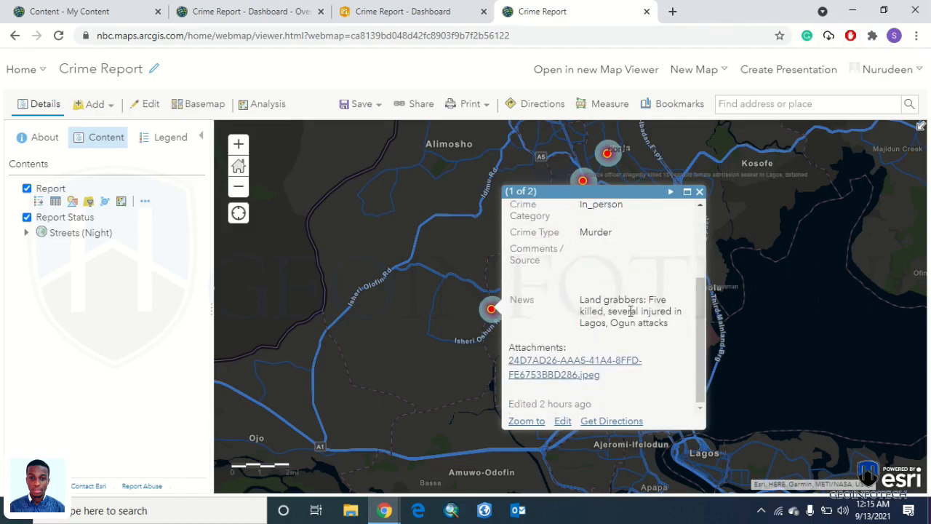
pyautogui.moveTo(614, 376)
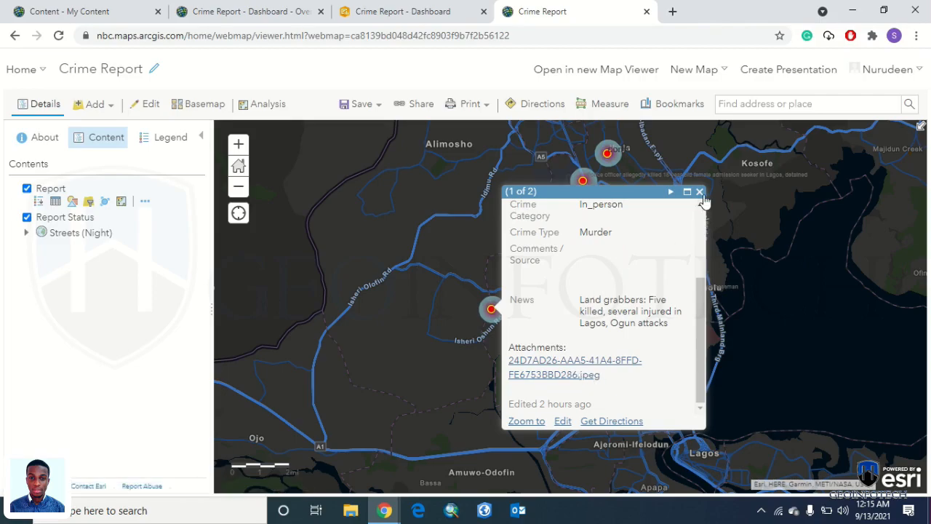
# Step: Close the Murder incident pop-up after reviewing the Nigeria Crime Report dashboard
pyautogui.click(413, 11)
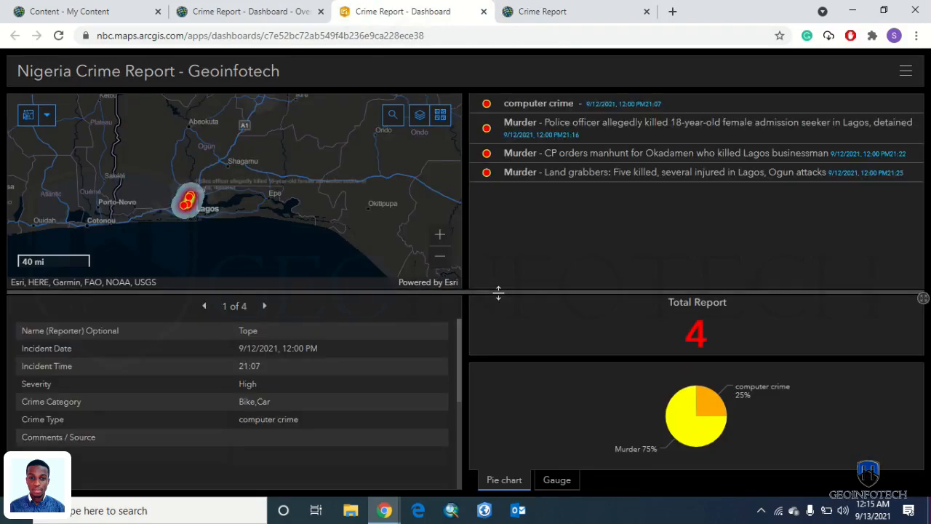
pyautogui.moveTo(425, 300)
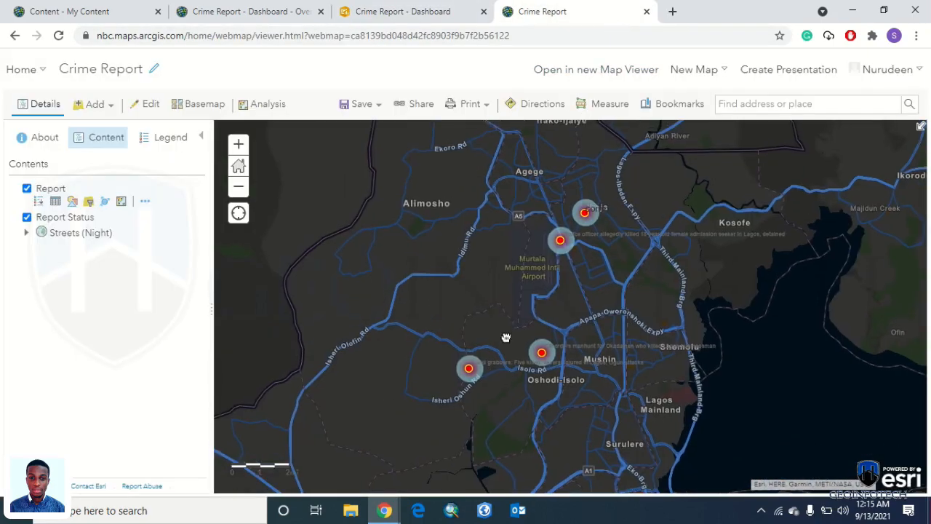
# Step: Bring up the sharing settings from the Crime Report - Dashboard item page
pyautogui.click(247, 12)
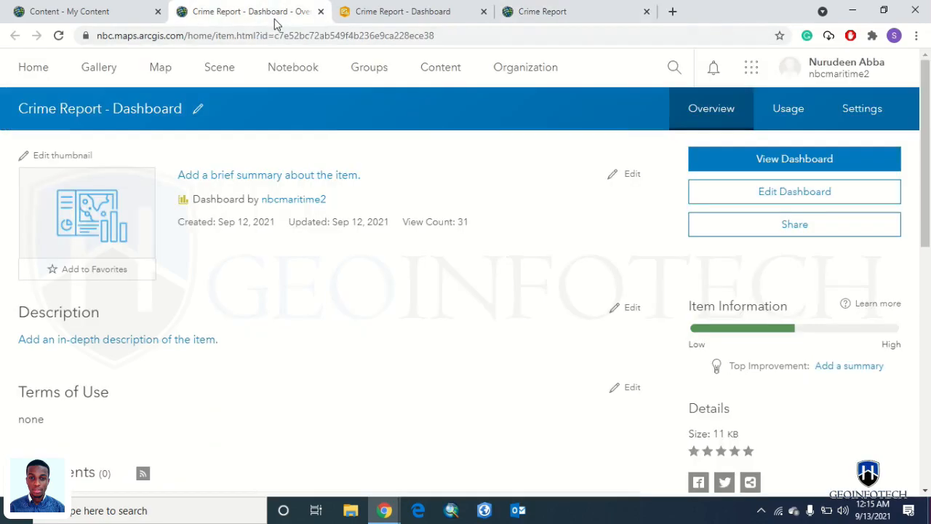
pyautogui.moveTo(87, 213)
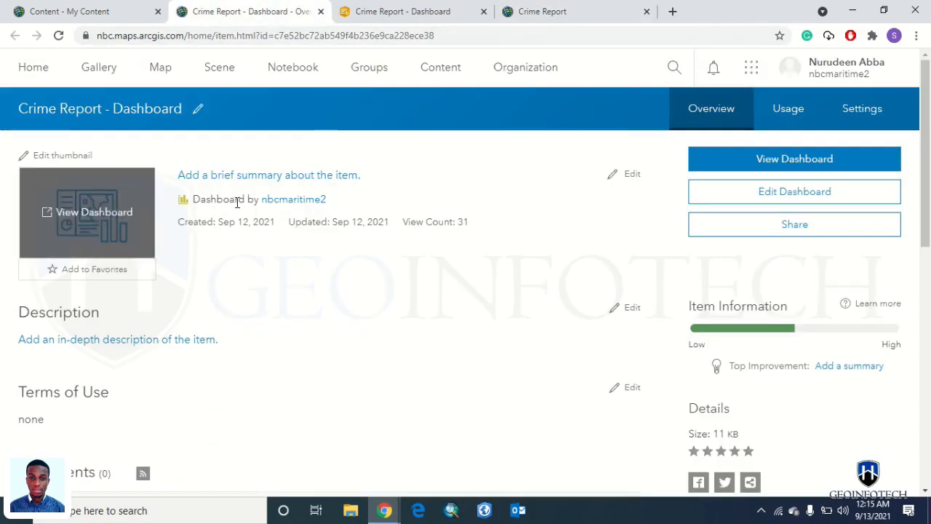
pyautogui.scroll(-3)
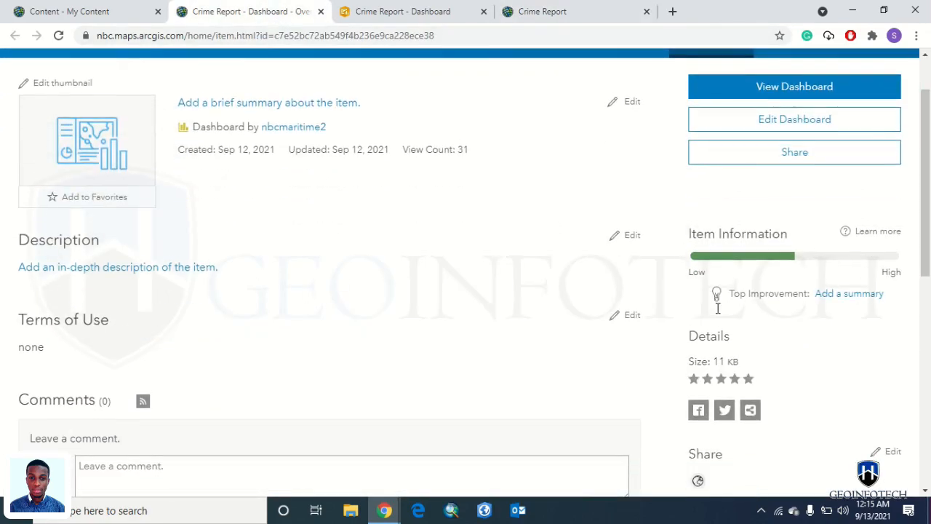
pyautogui.moveTo(794, 151)
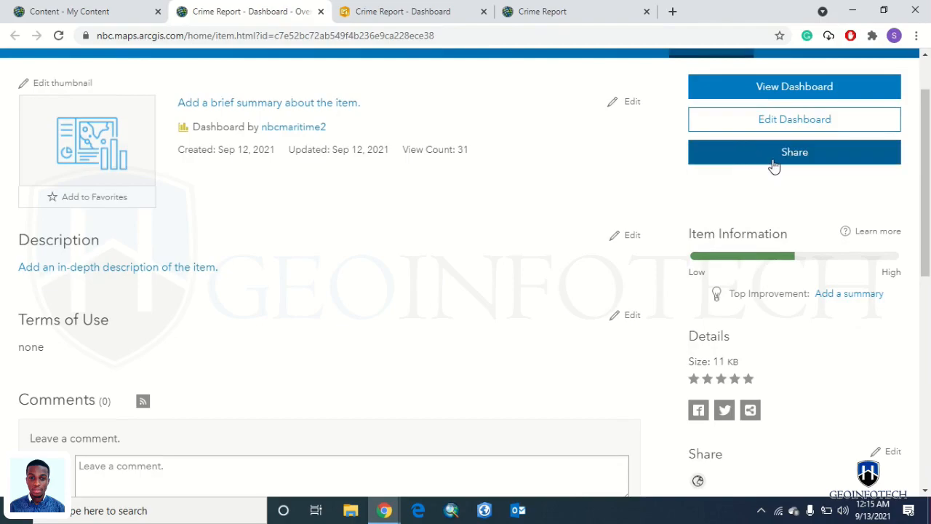
pyautogui.click(794, 151)
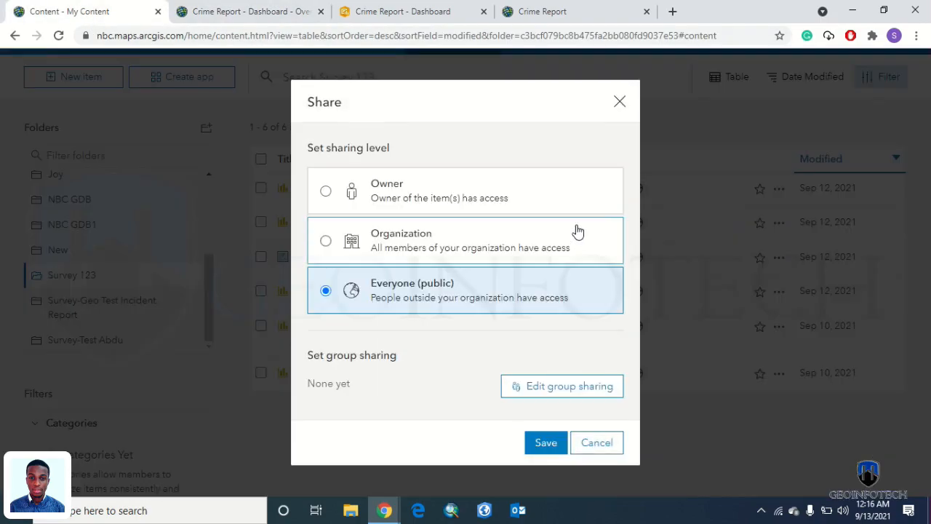
pyautogui.moveTo(401, 209)
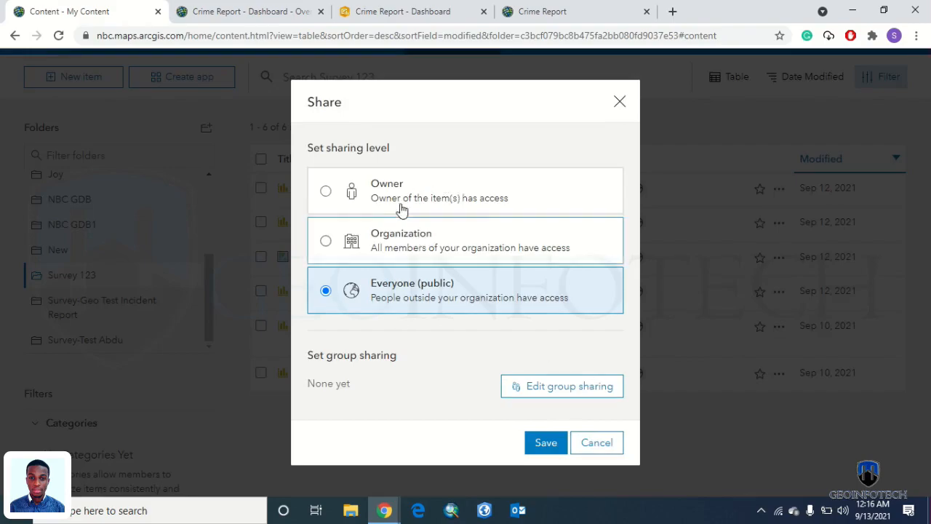
pyautogui.moveTo(501, 342)
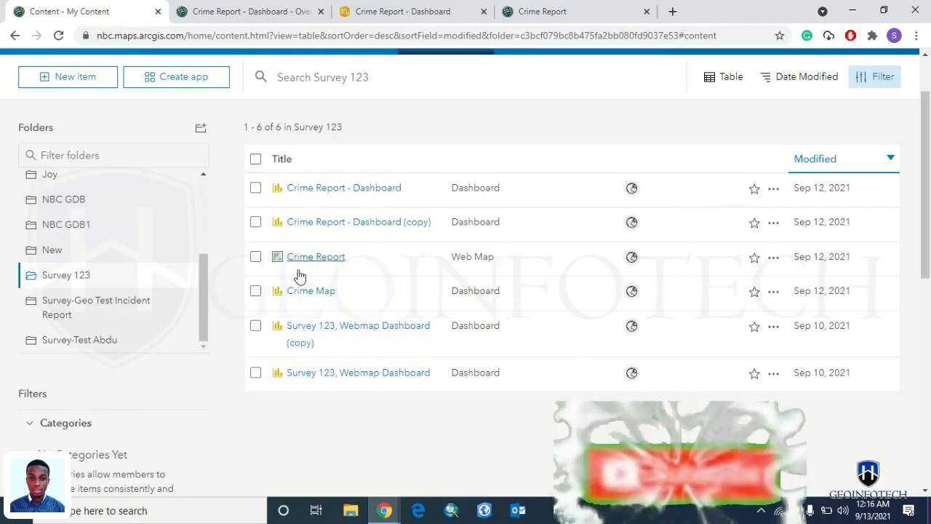
pyautogui.moveTo(632, 256)
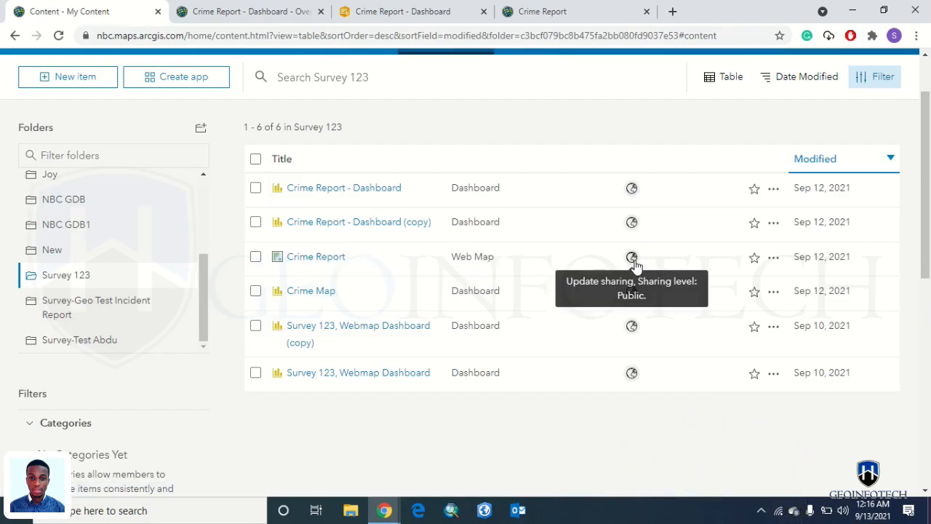
# Step: Share the Crime Report web map with Everyone (public) and confirm the update
pyautogui.click(632, 256)
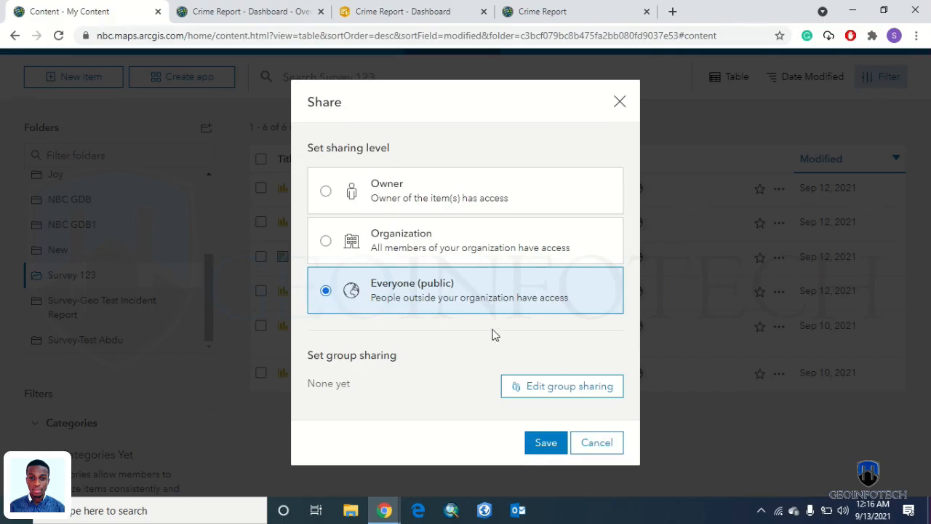
pyautogui.moveTo(436, 379)
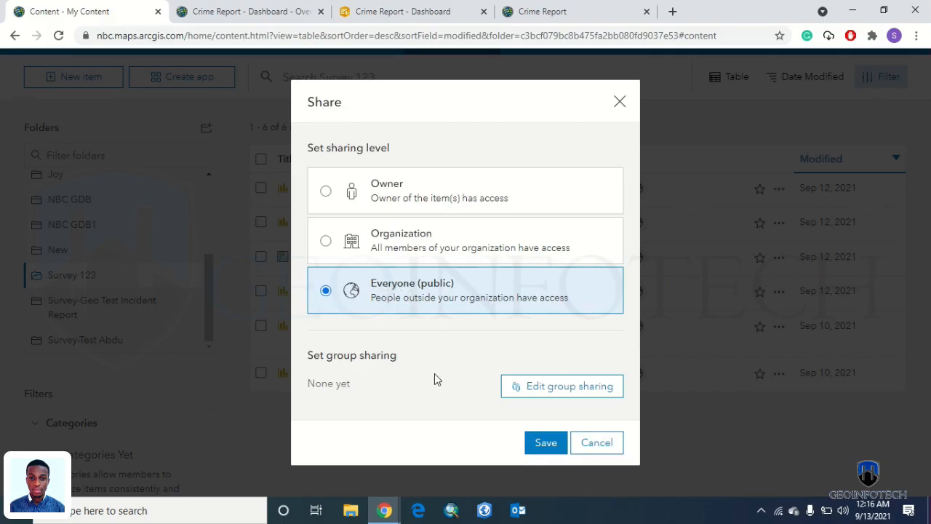
pyautogui.click(546, 443)
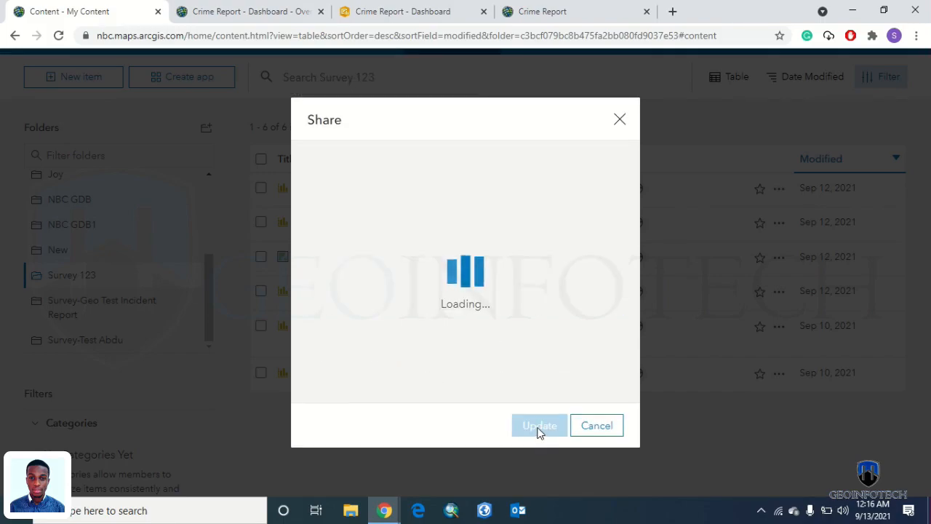
pyautogui.click(538, 425)
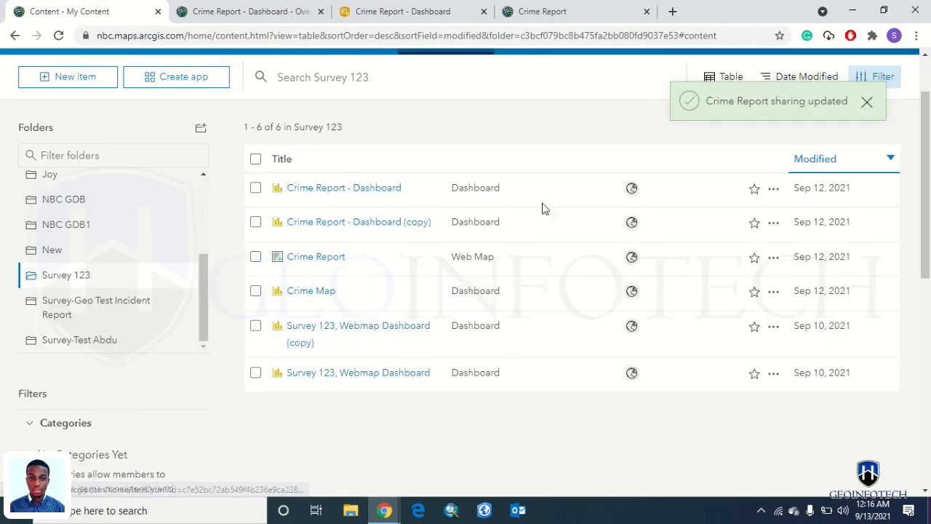
# Step: Dismiss the sharing notice and go to the Crime Report - Dashboard item page
pyautogui.click(343, 187)
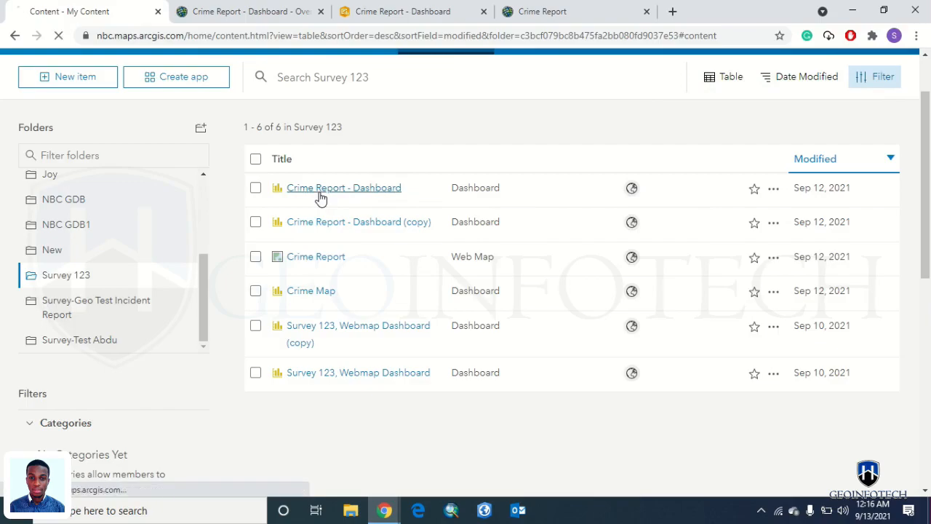
pyautogui.click(344, 188)
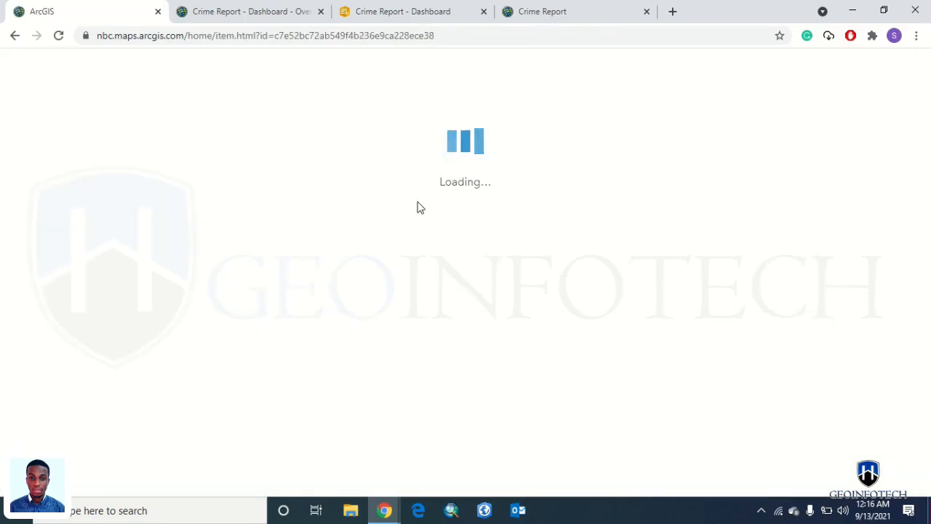
pyautogui.moveTo(347, 173)
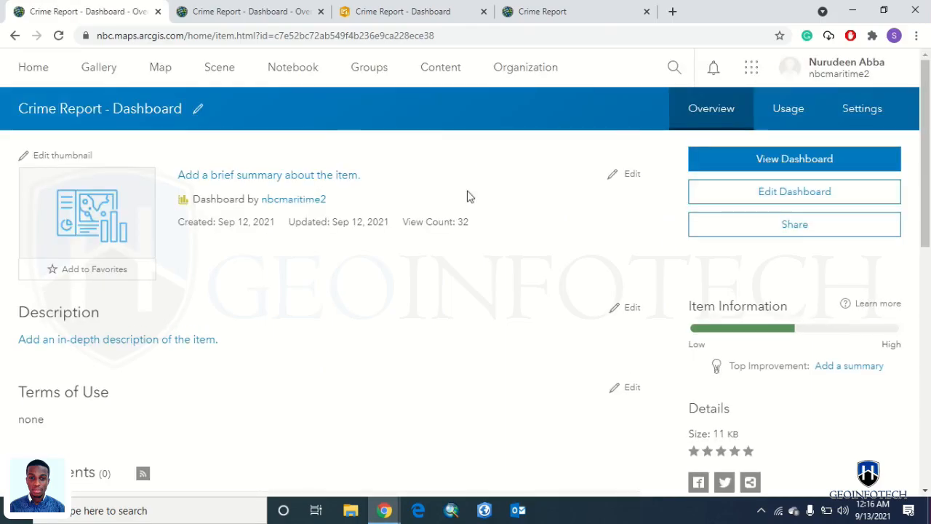
pyautogui.moveTo(508, 354)
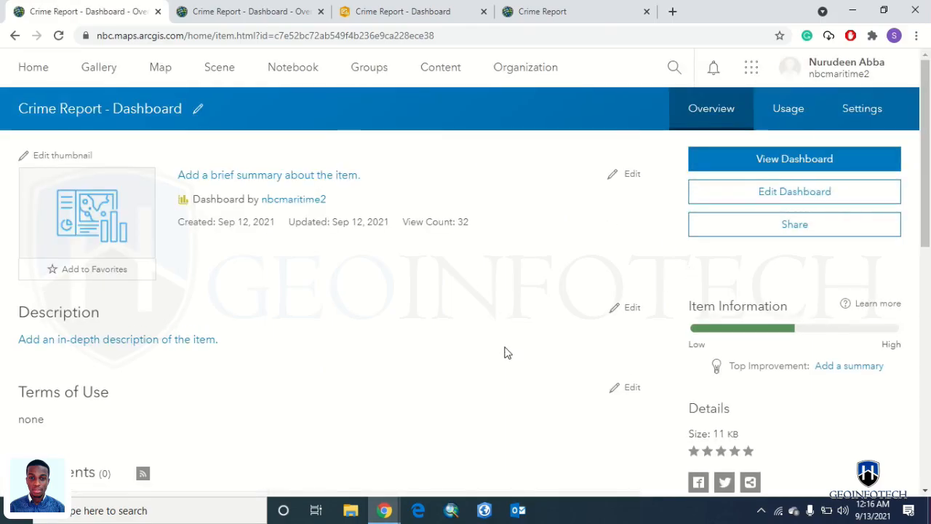
# Step: Reveal the dashboard's URL field on the item page, ready to copy
pyautogui.scroll(-3)
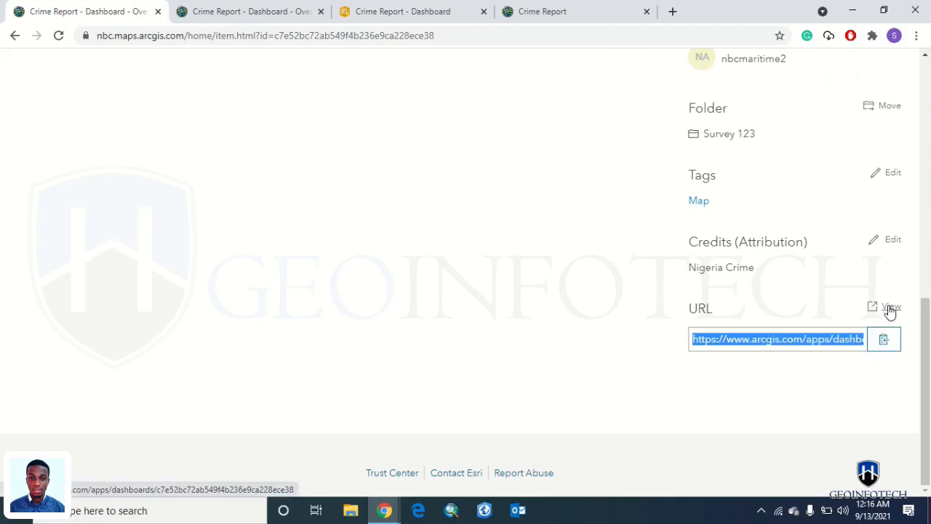
pyautogui.moveTo(297, 378)
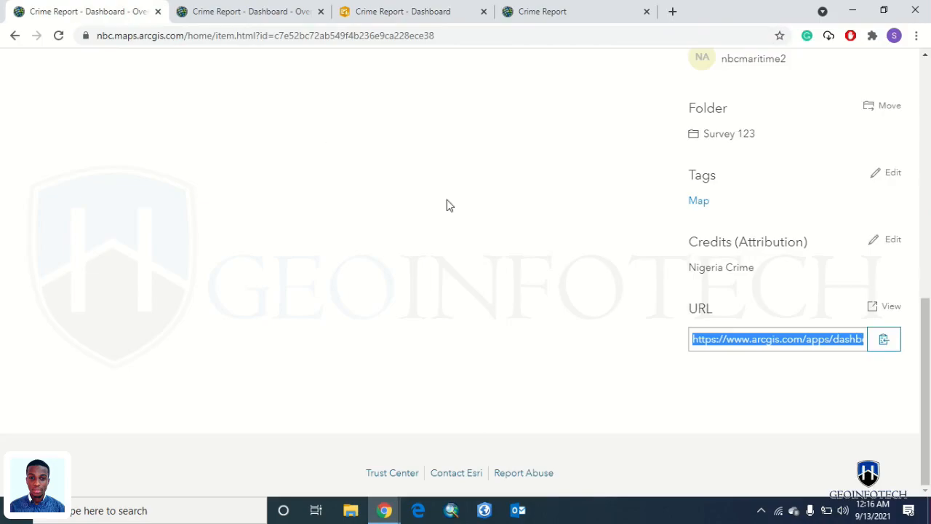
pyautogui.scroll(3)
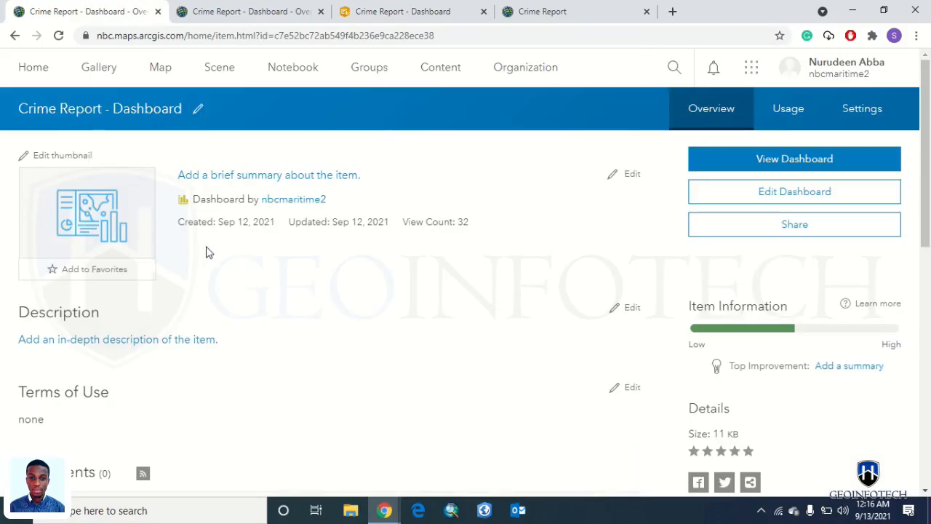
pyautogui.moveTo(224, 256)
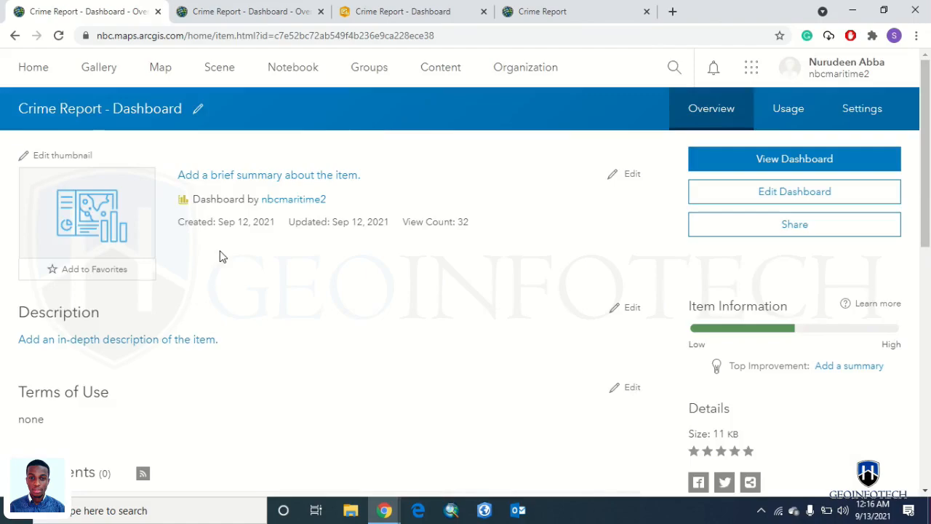
pyautogui.moveTo(379, 272)
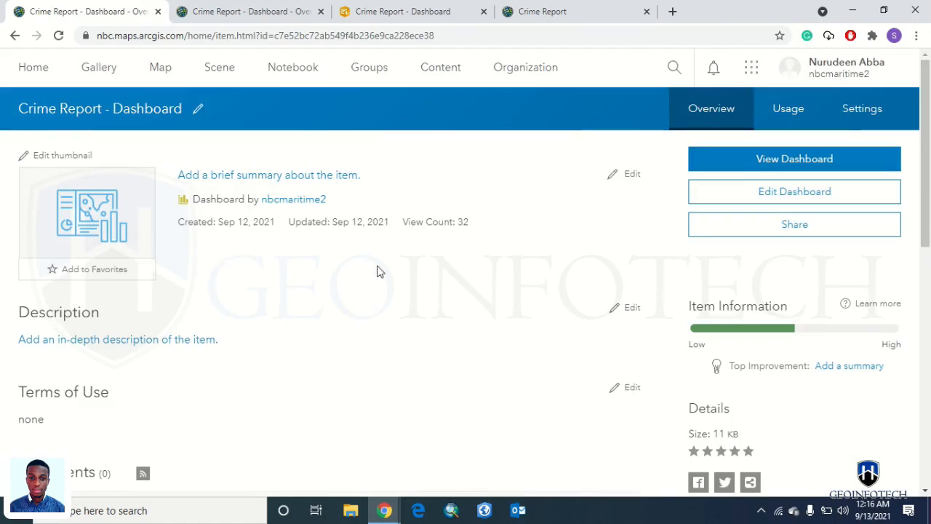